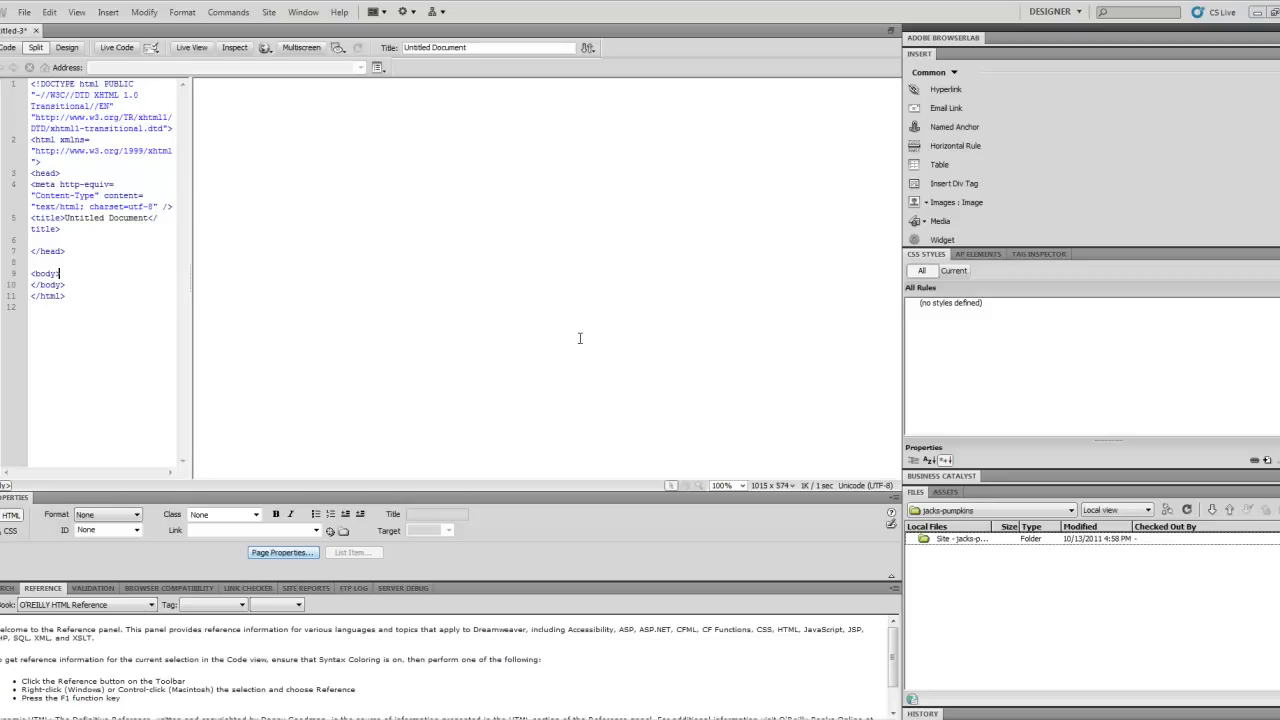
mouse_move(318, 294)
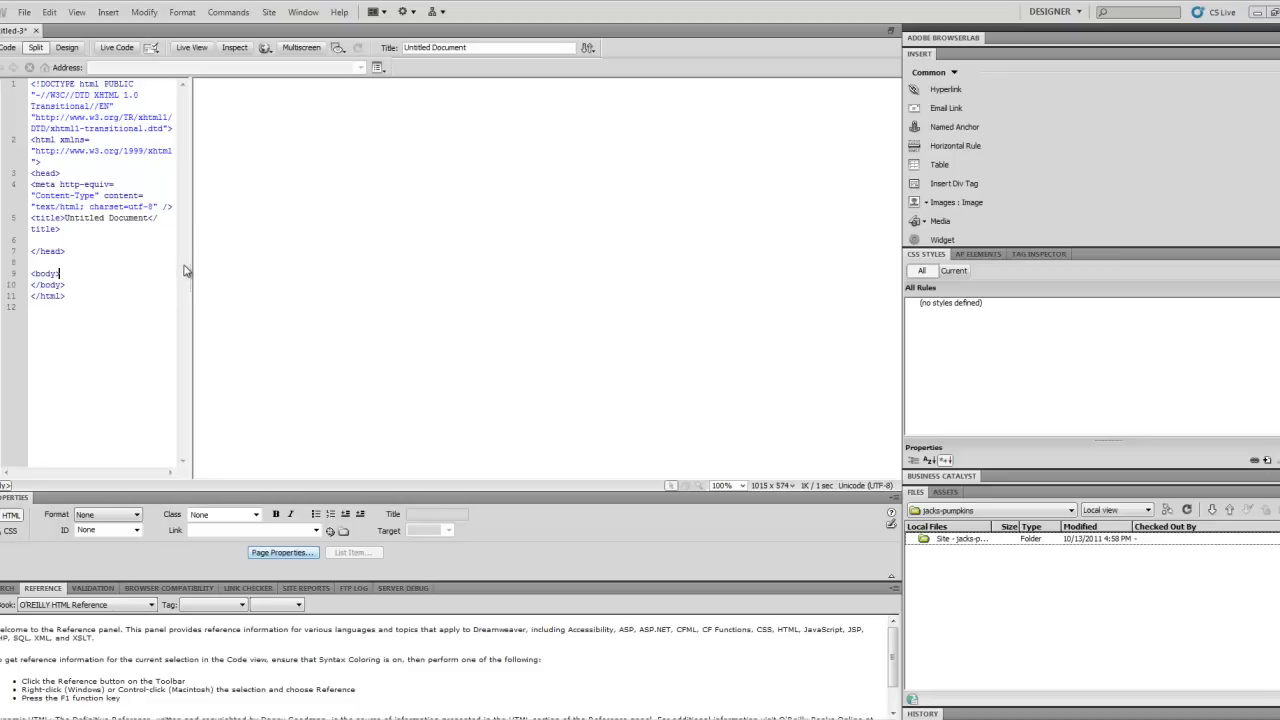
mouse_move(188, 264)
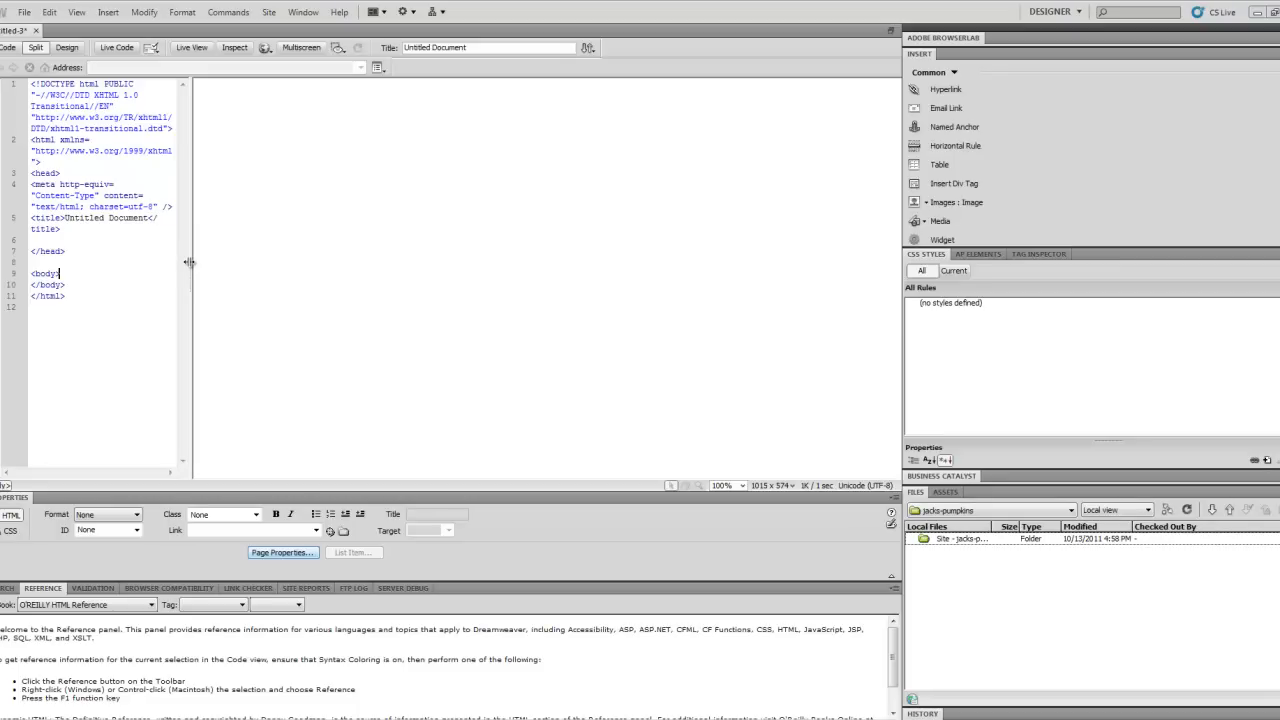
mouse_move(264, 246)
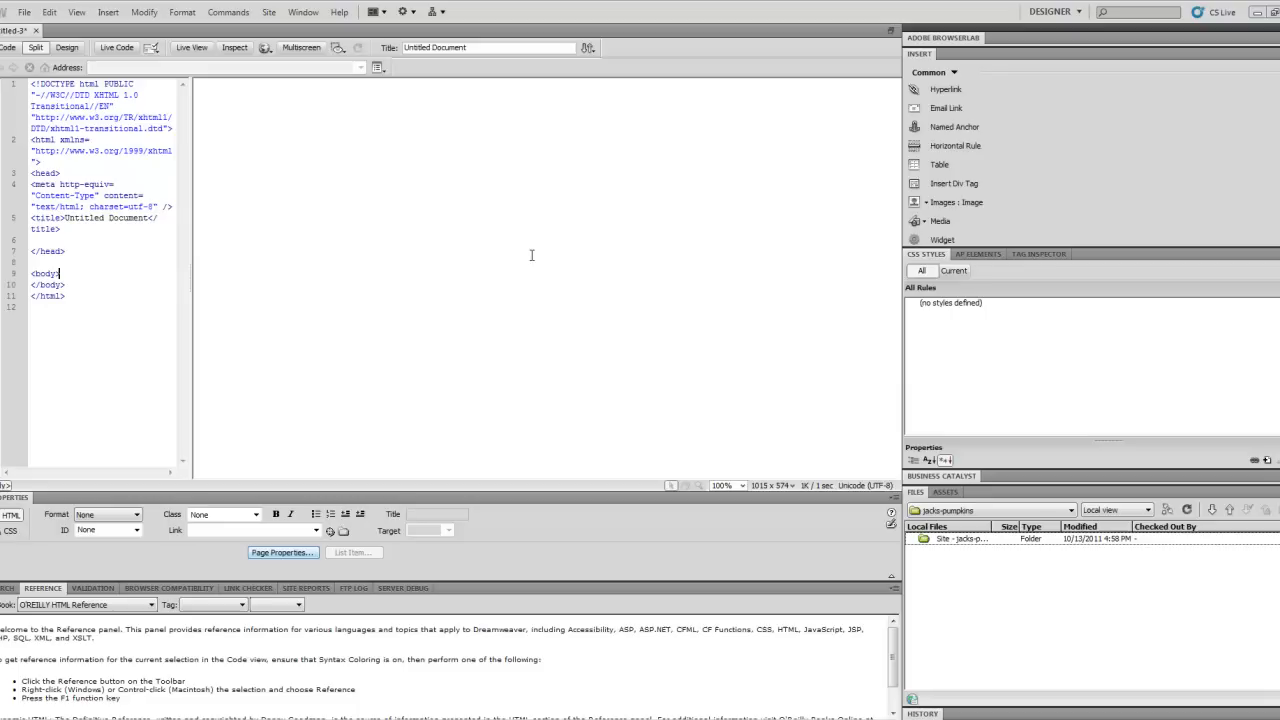
mouse_move(704, 308)
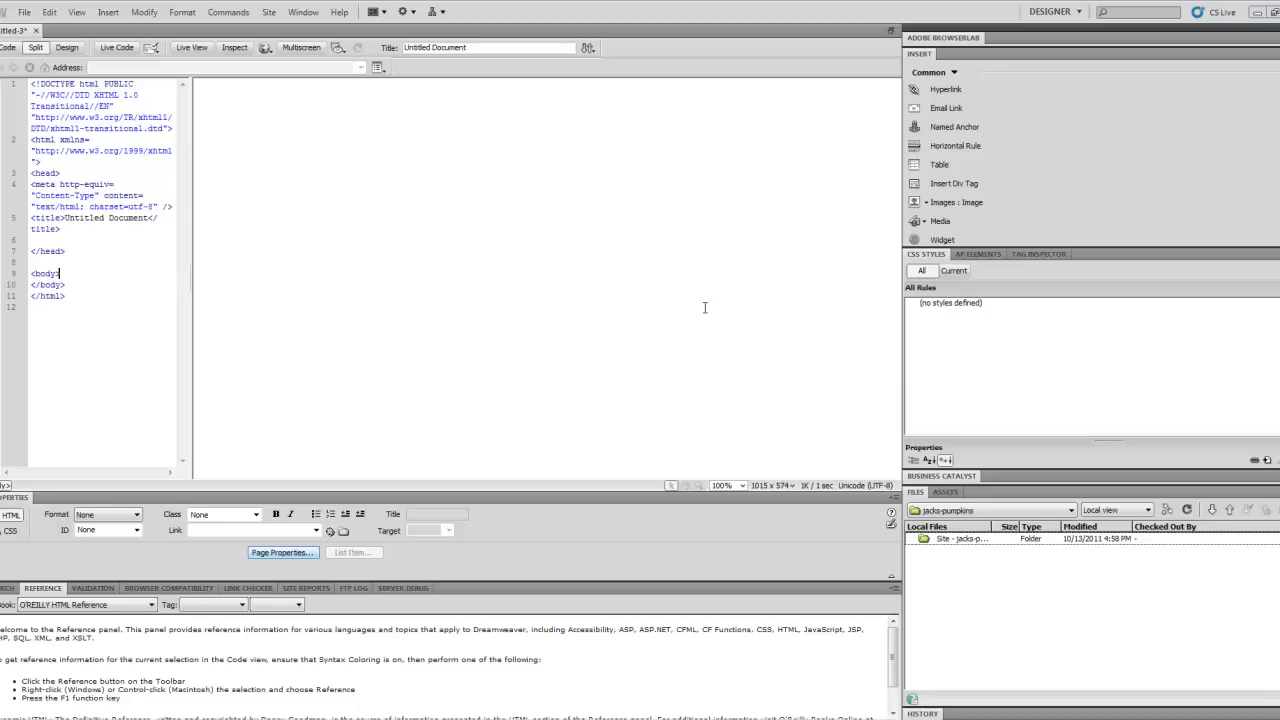
mouse_move(620, 324)
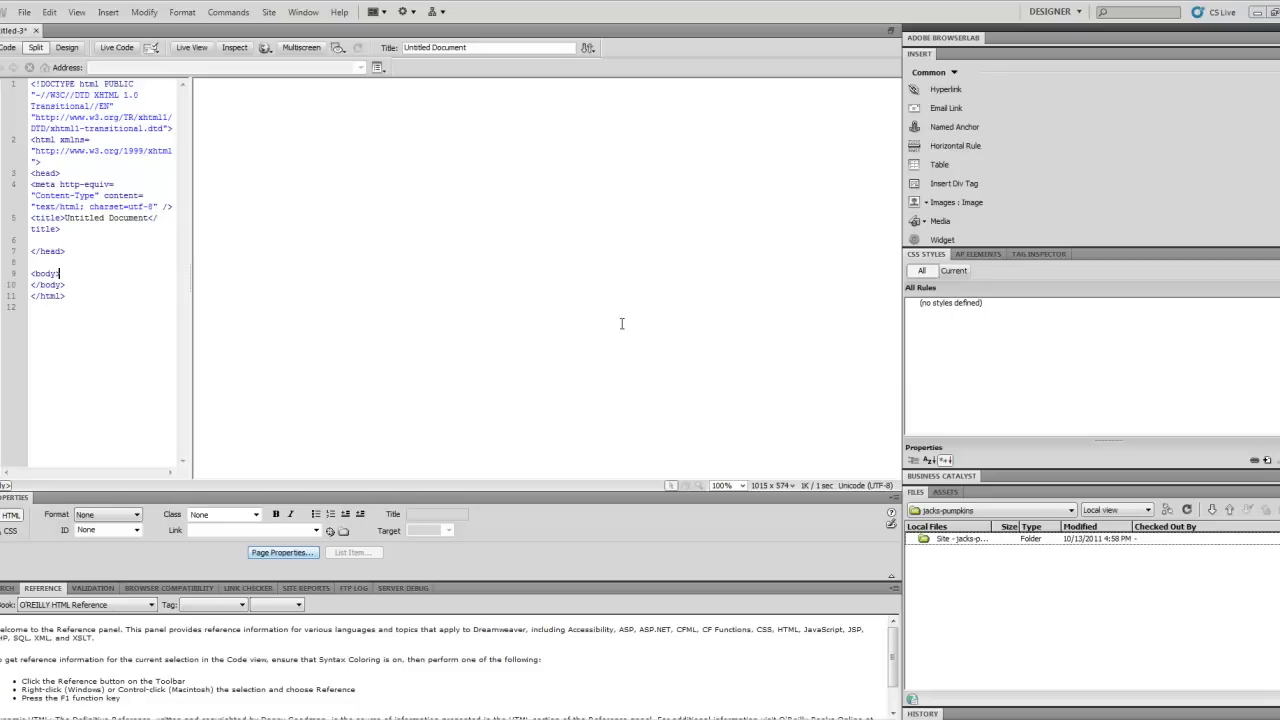
mouse_move(590, 172)
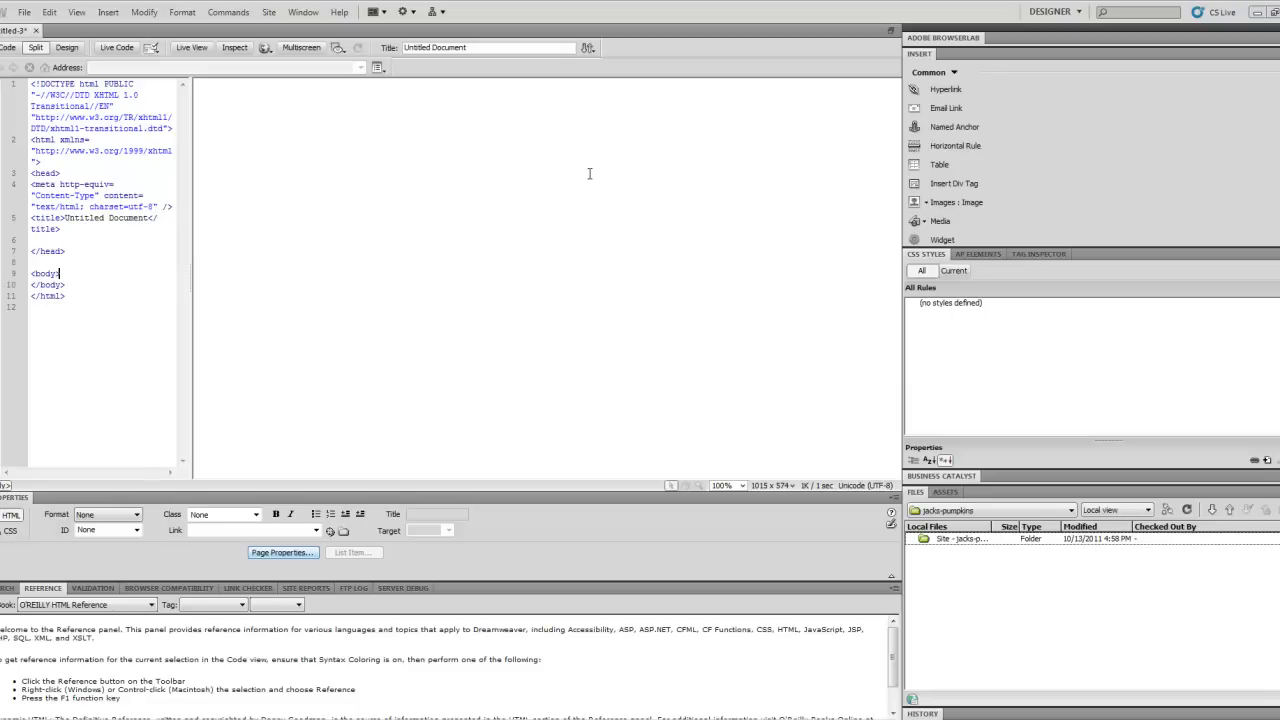
mouse_move(598, 214)
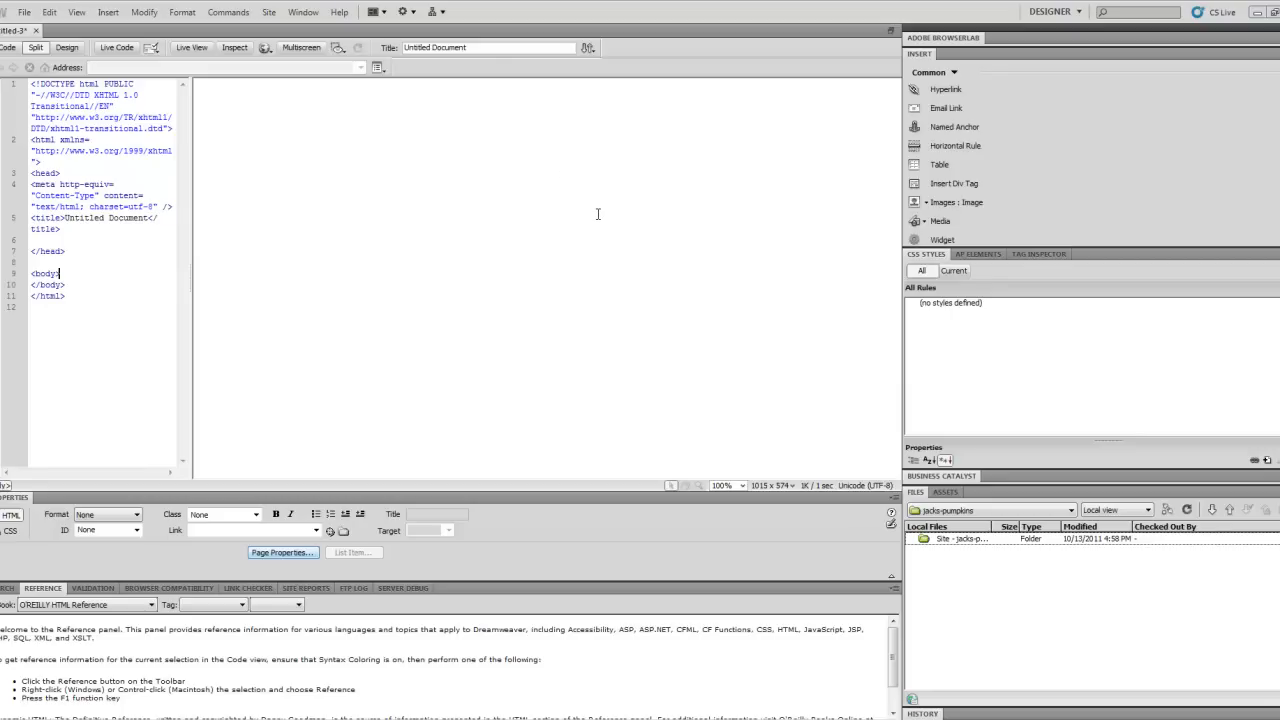
mouse_move(568, 208)
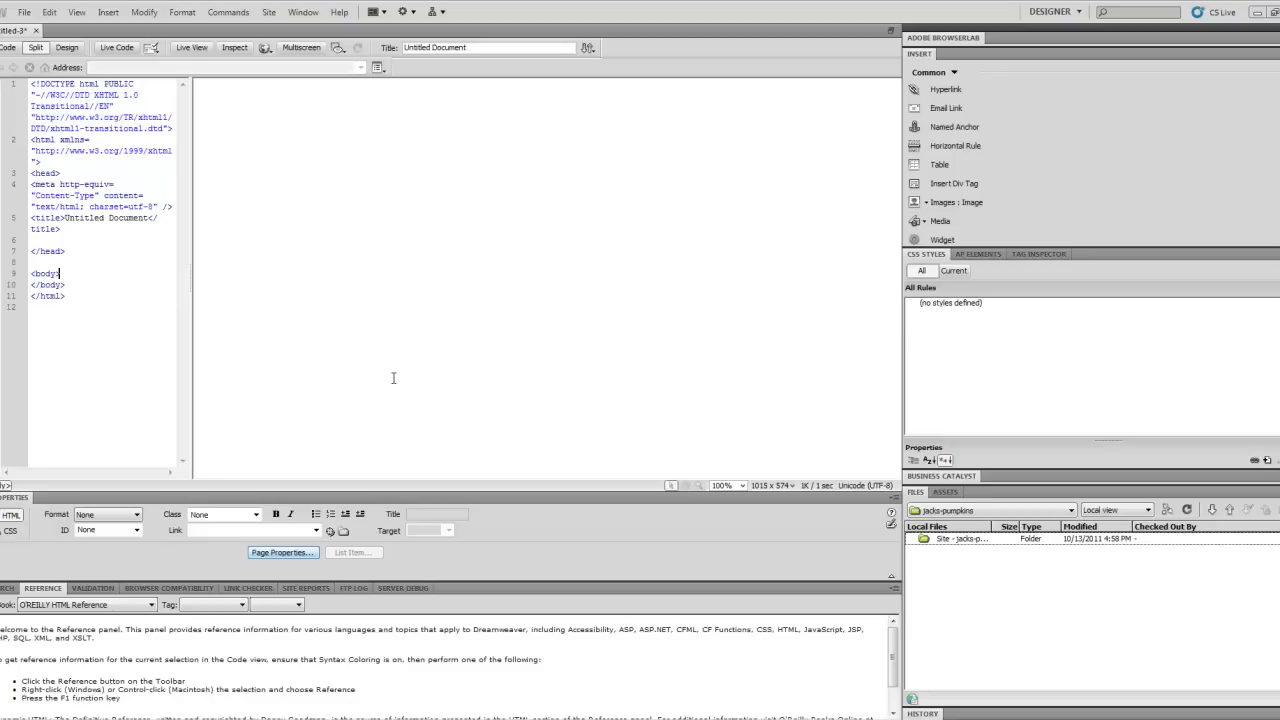
mouse_move(188, 448)
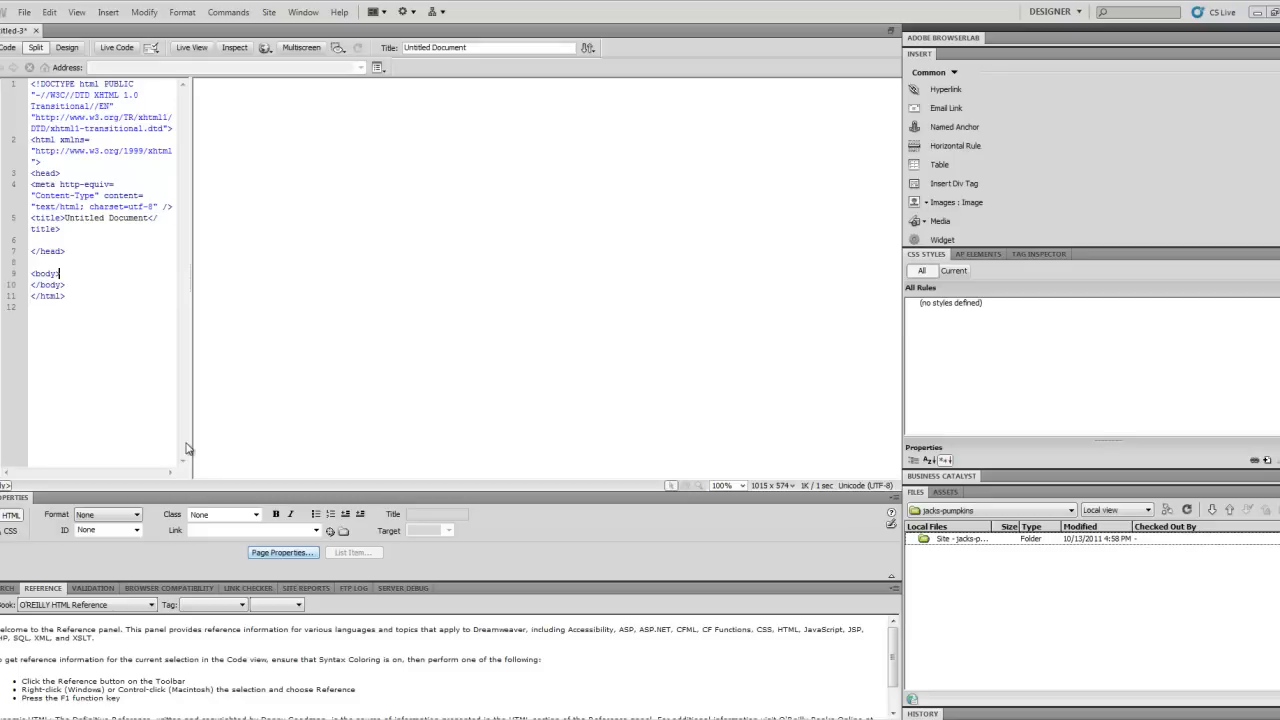
mouse_move(242, 452)
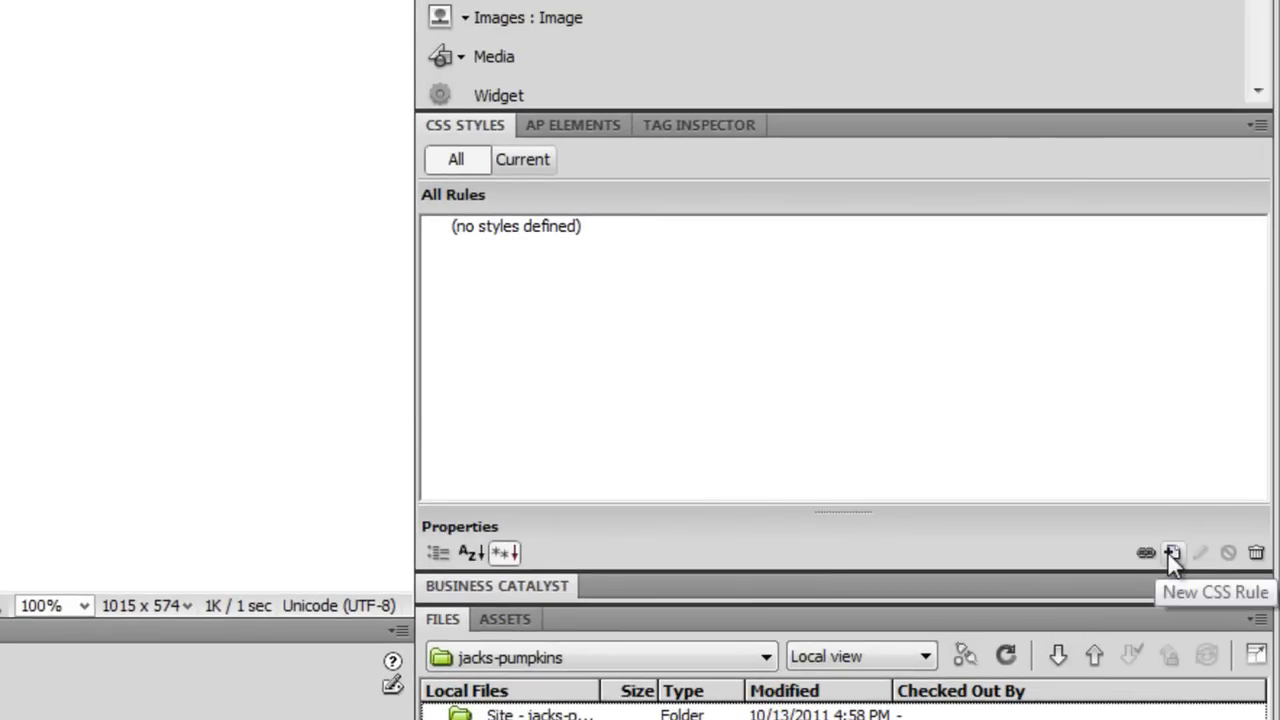
Start a new CSS rule as a Tag selector for body, scoped to this document only.
left_click(1172, 552)
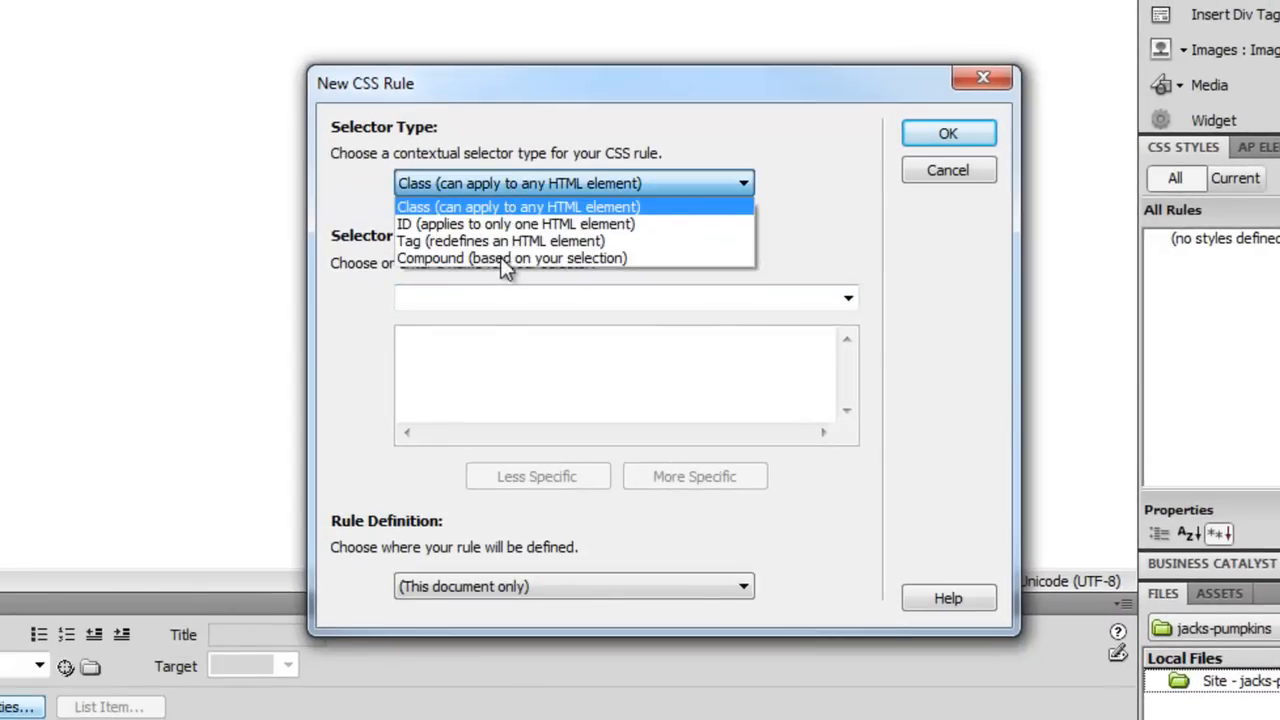
left_click(500, 240)
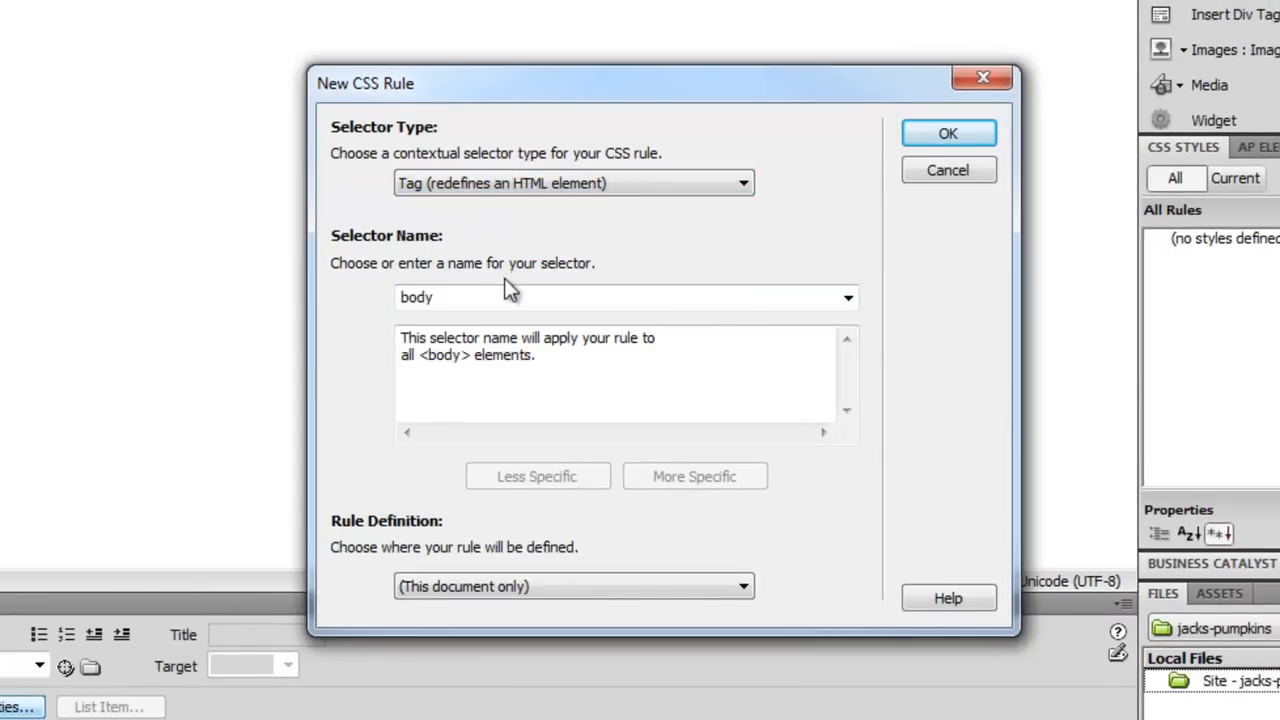
mouse_move(700, 536)
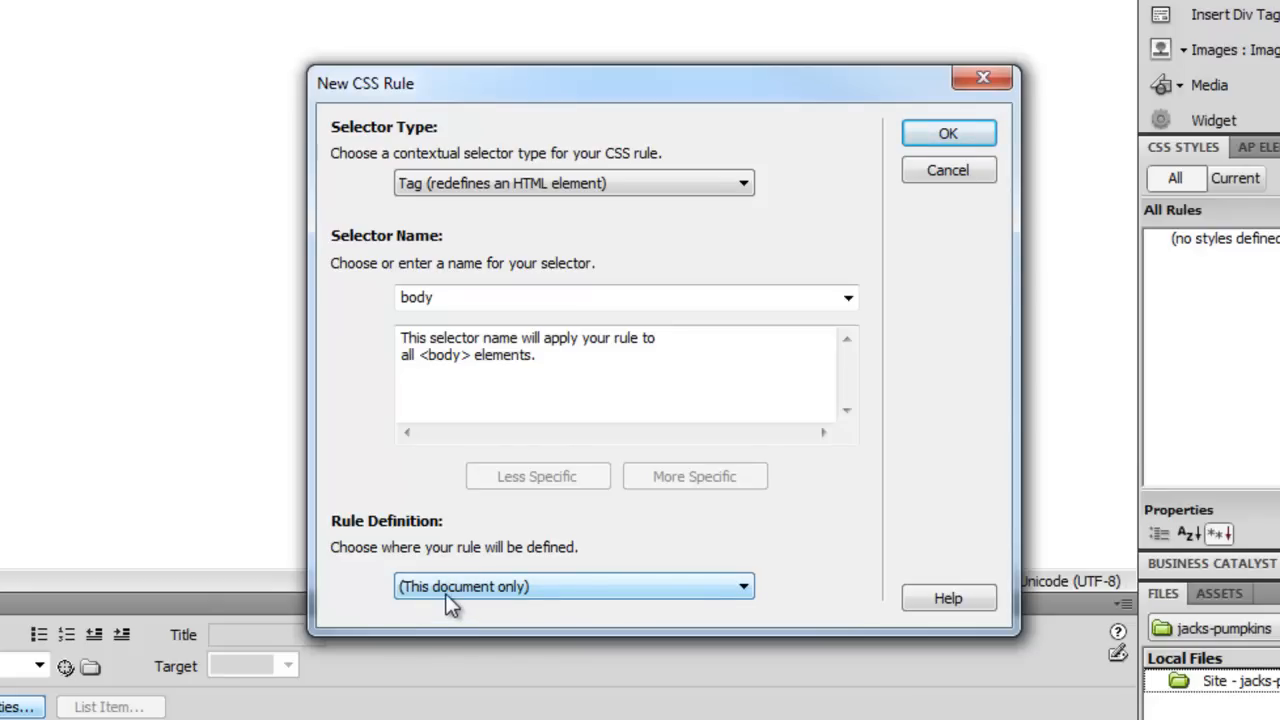
mouse_move(468, 604)
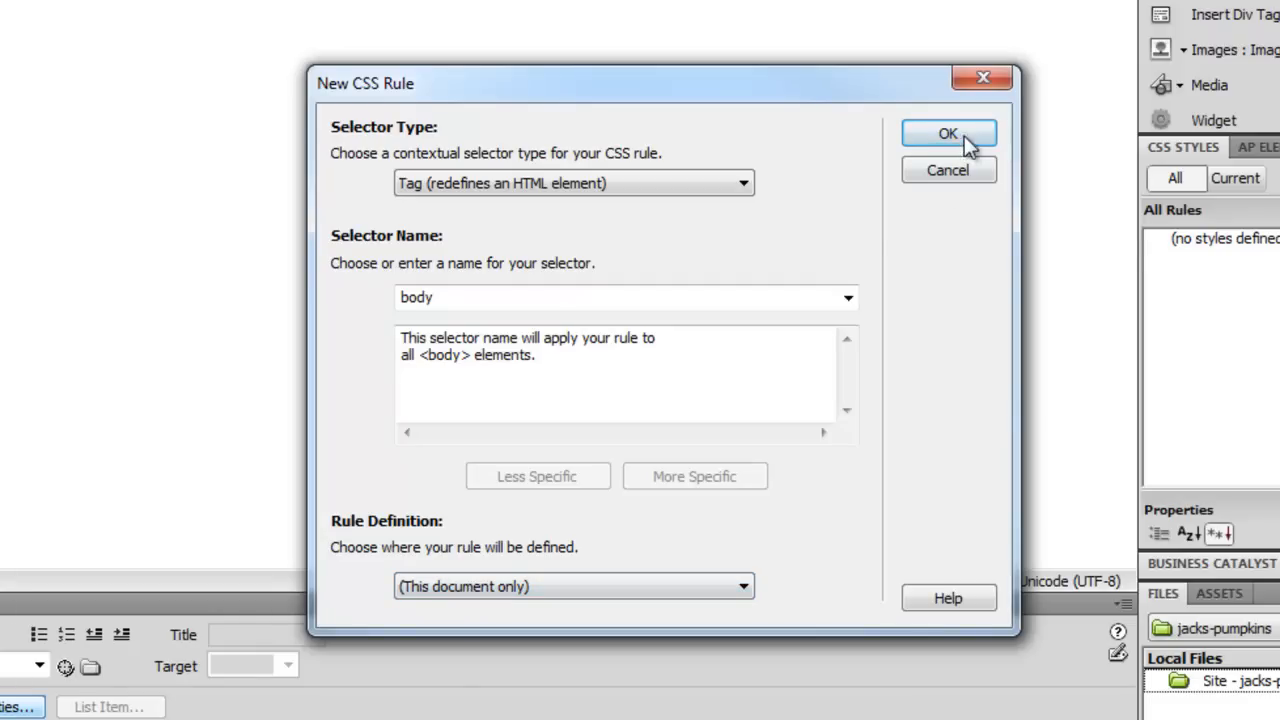
Create the body rule and give it background colour #960, turning the page brown.
left_click(948, 132)
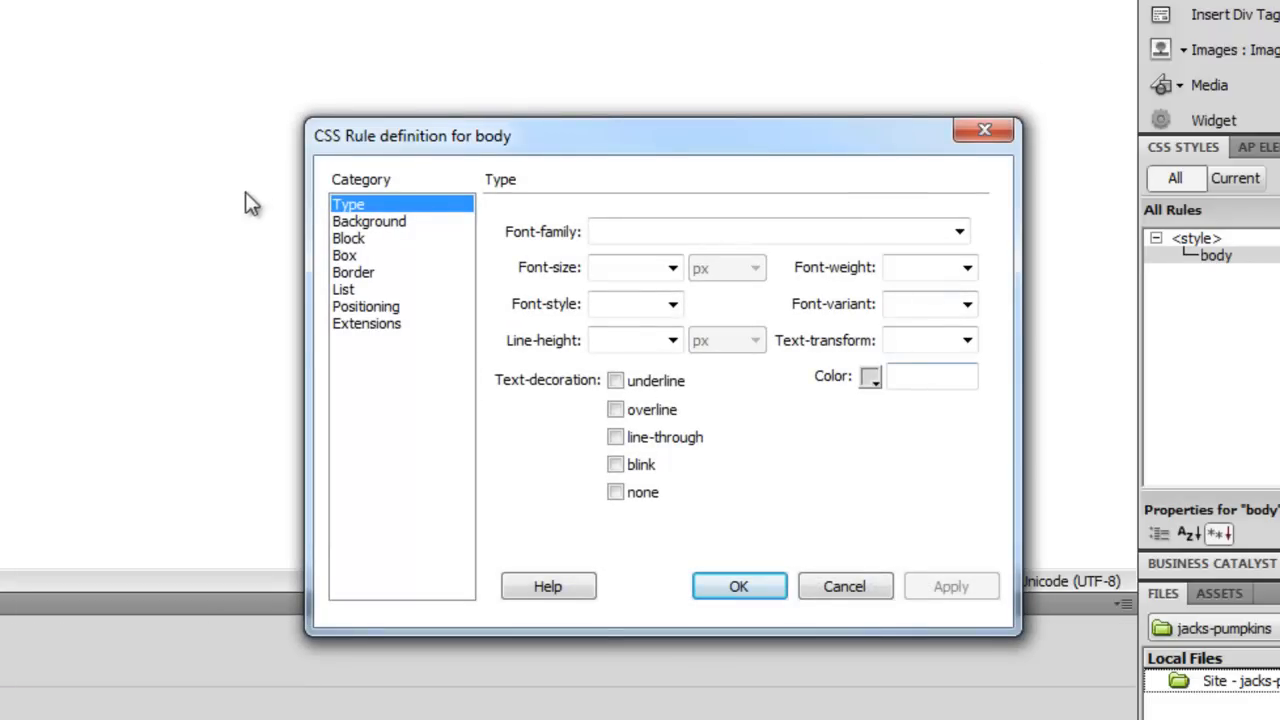
left_click(368, 220)
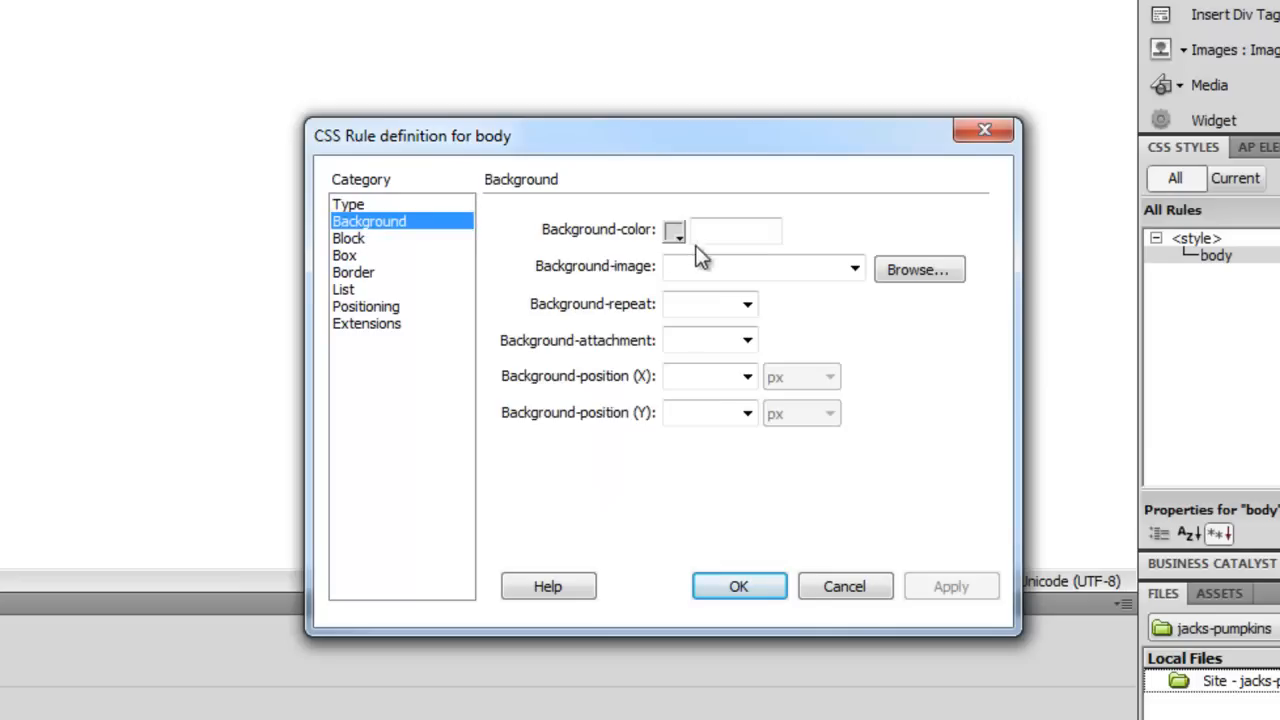
left_click(672, 228)
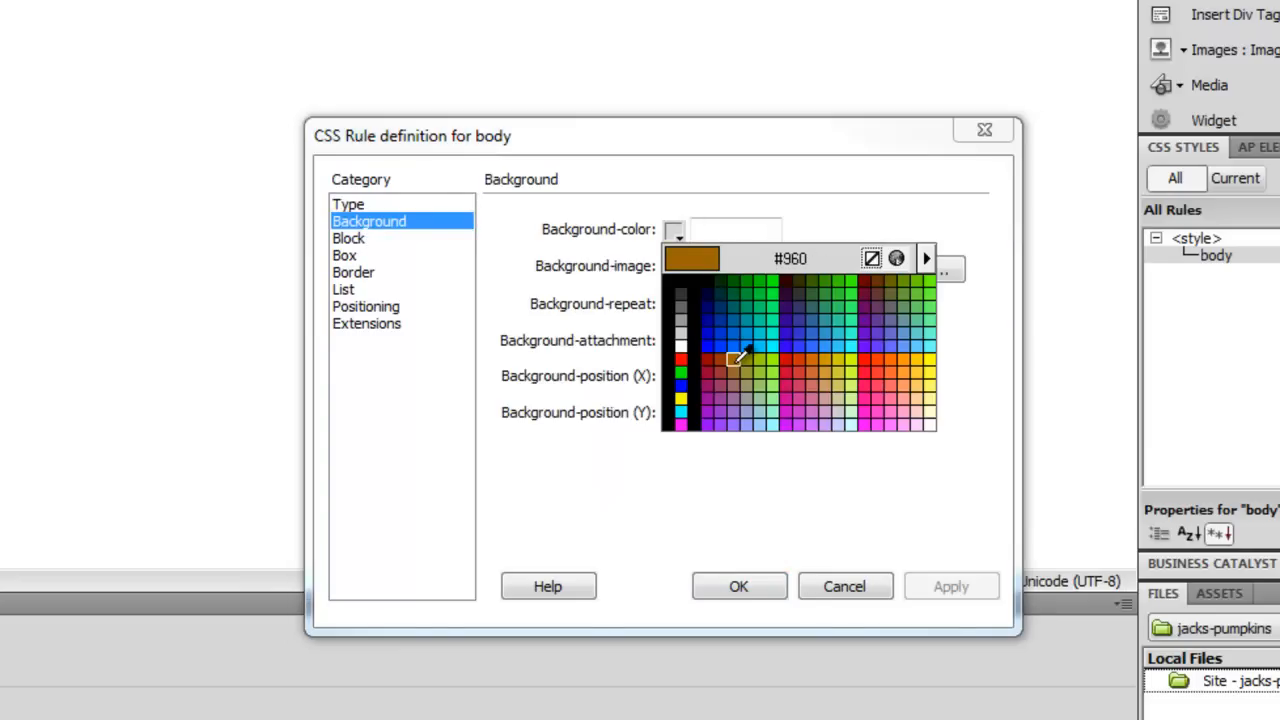
left_click(730, 358)
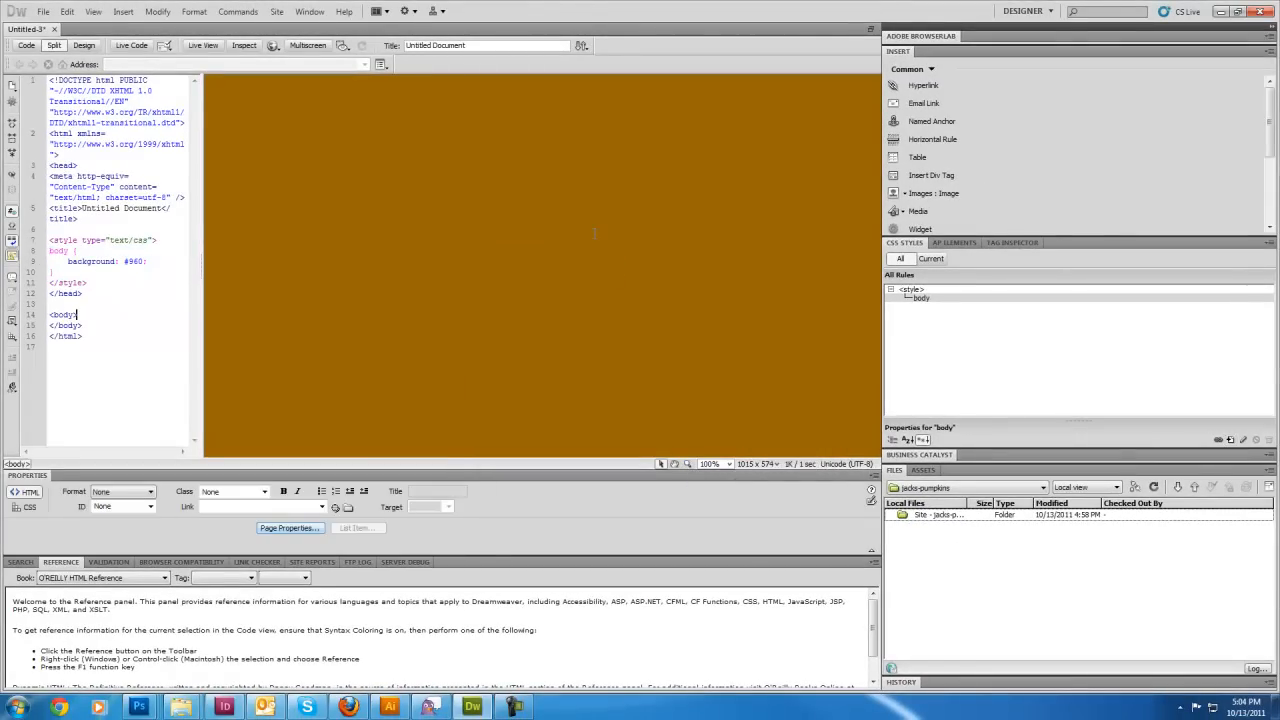
mouse_move(586, 232)
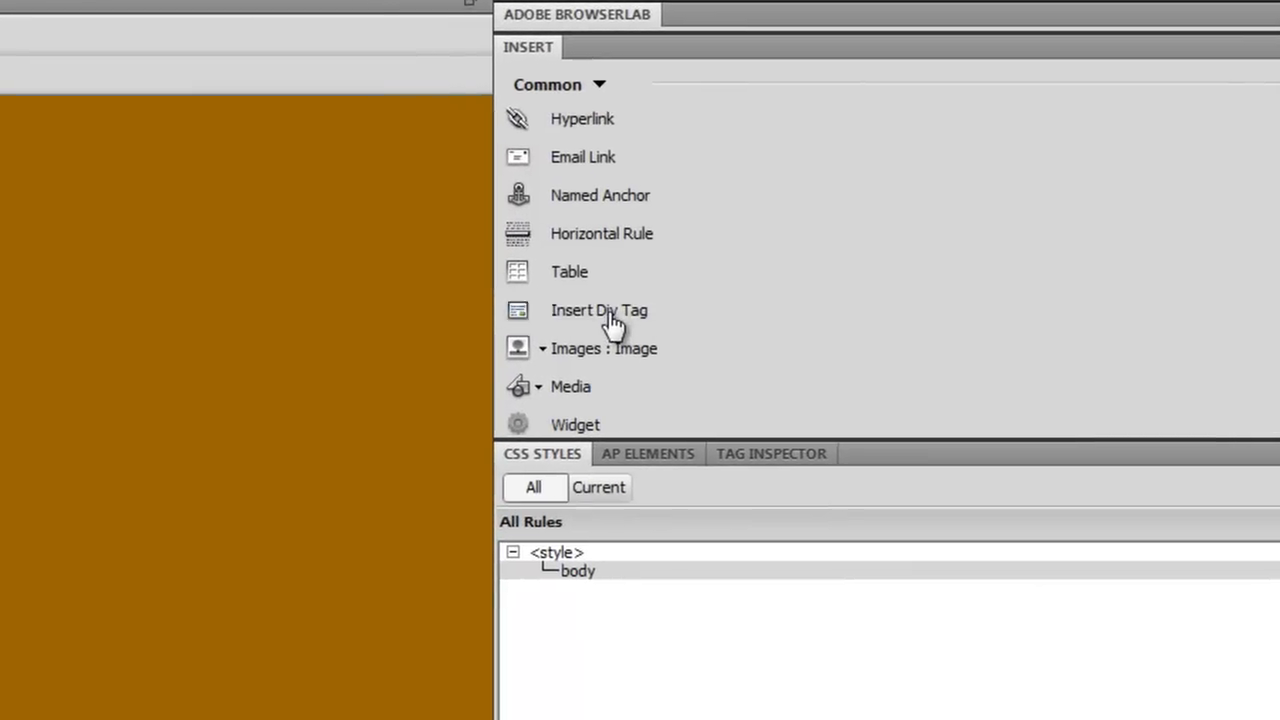
Insert a div tag with the ID 'page' onto the blank brown page.
left_click(600, 310)
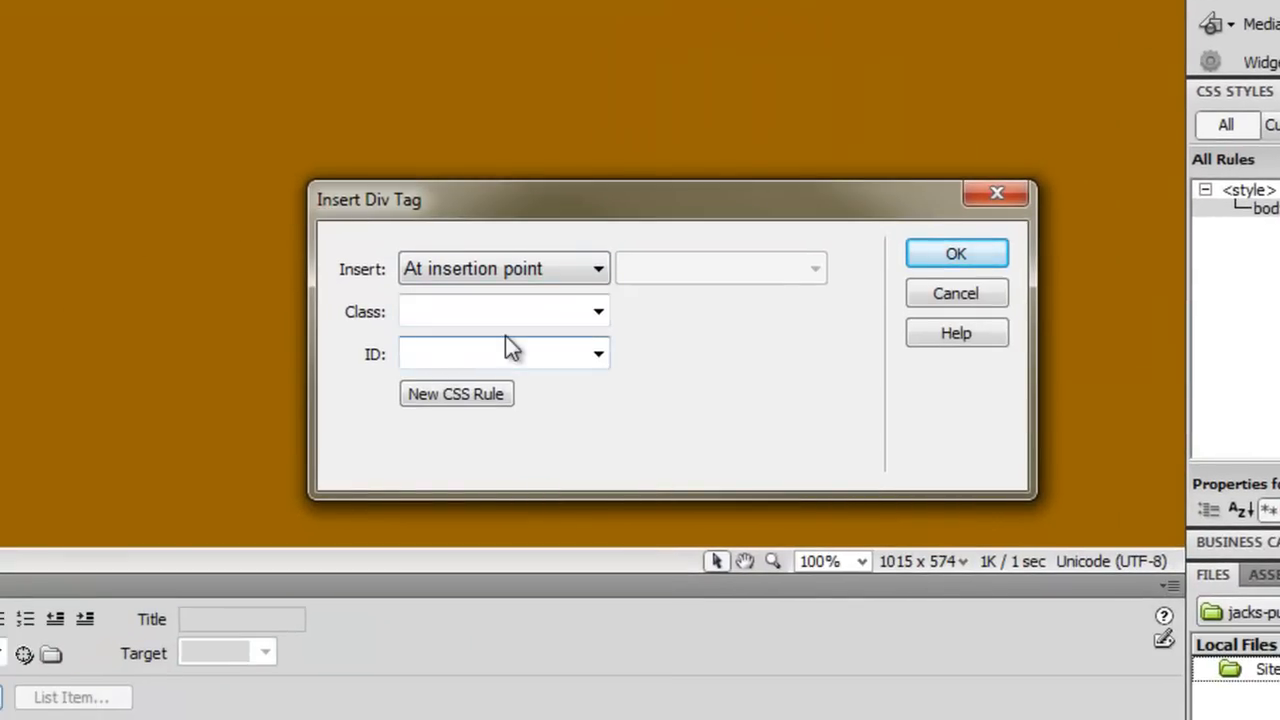
type("page")
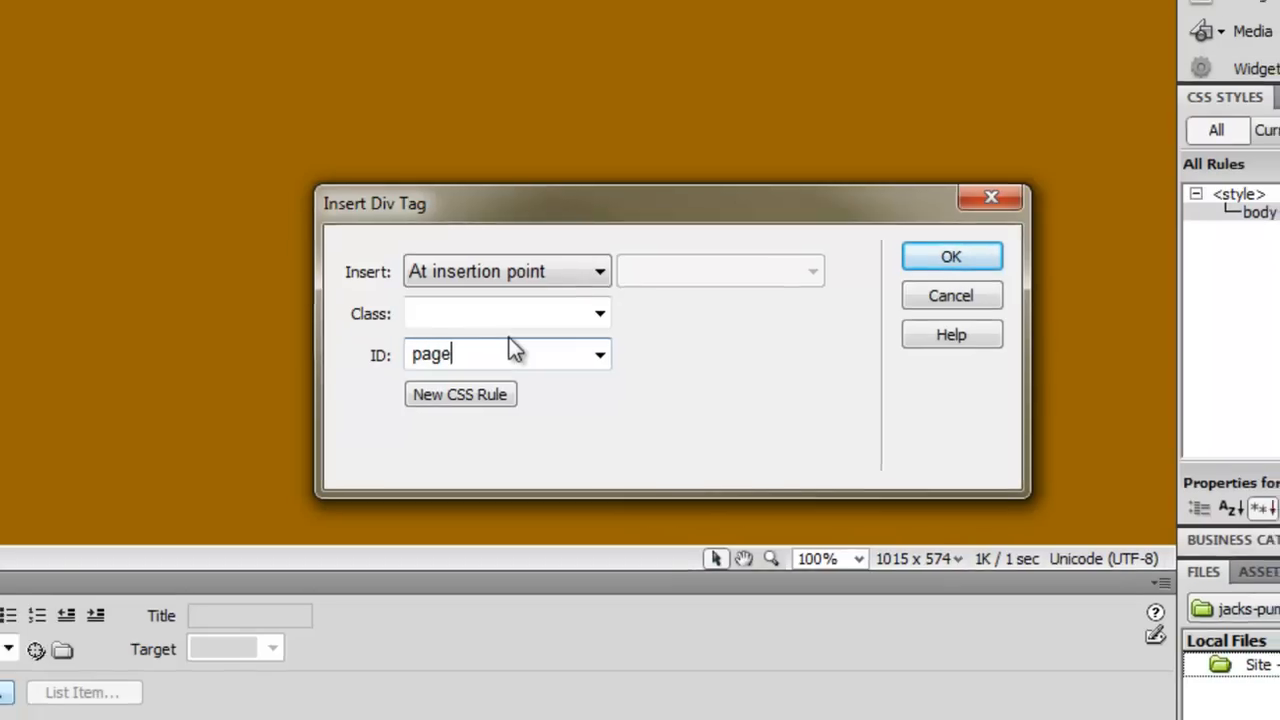
left_click(950, 256)
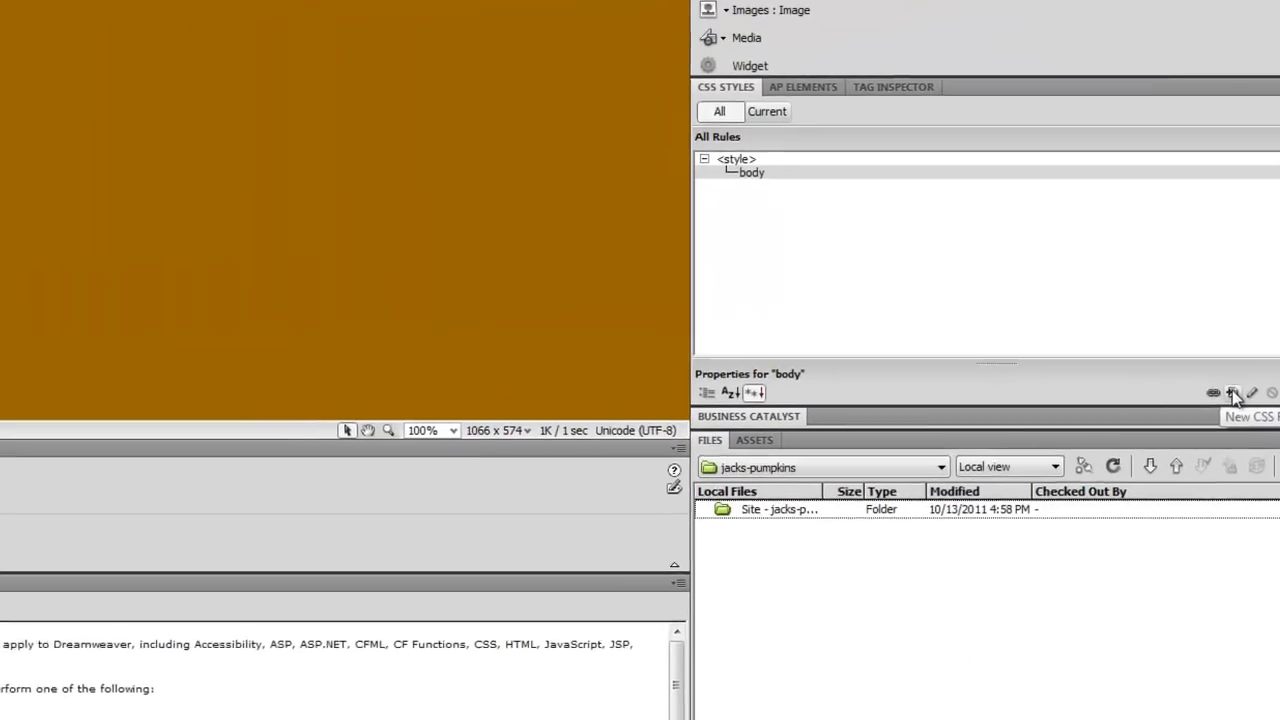
Create a new ID rule #page for this document only and open its definition.
left_click(1234, 392)
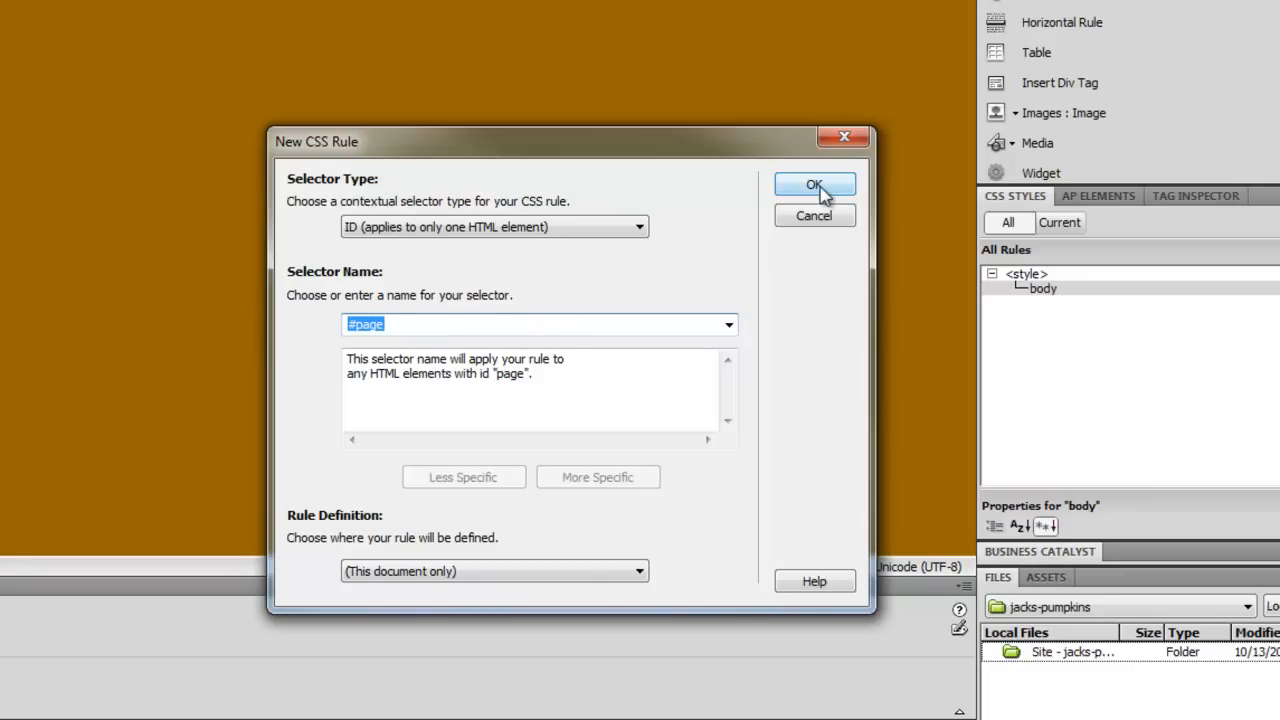
left_click(814, 184)
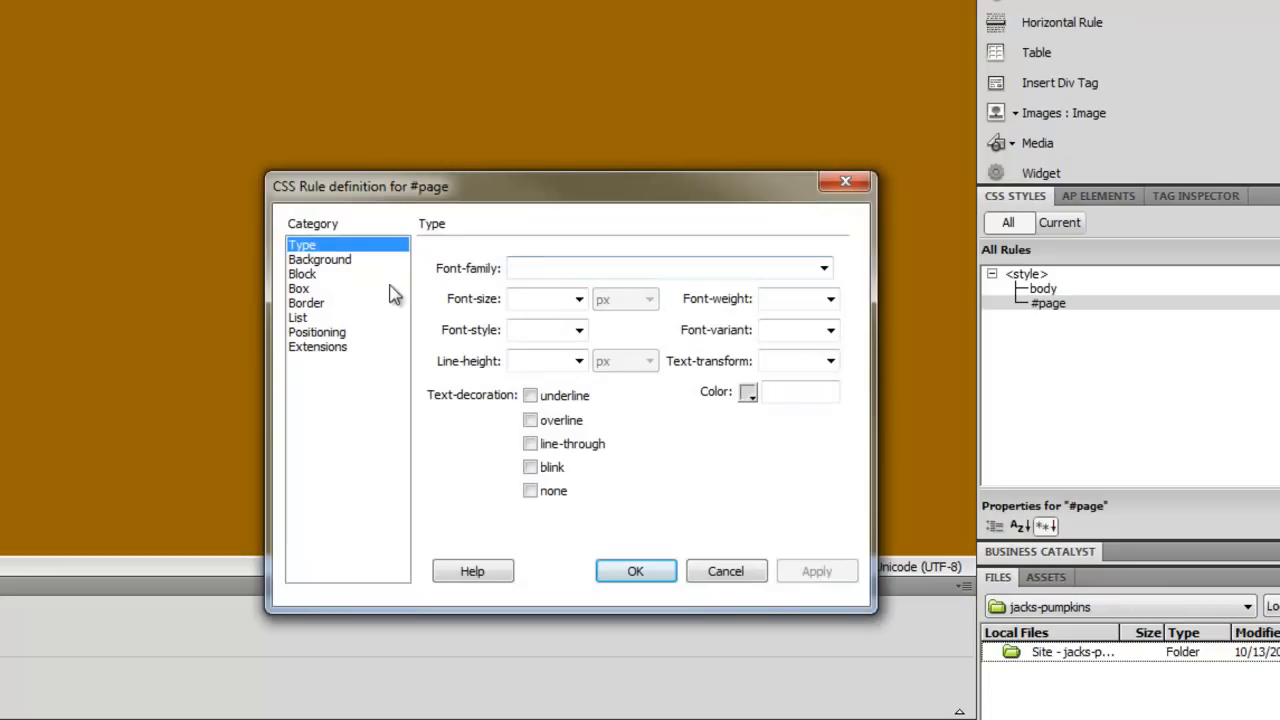
In the Box category, give #page width 960 px and auto margins on all sides.
left_click(298, 288)
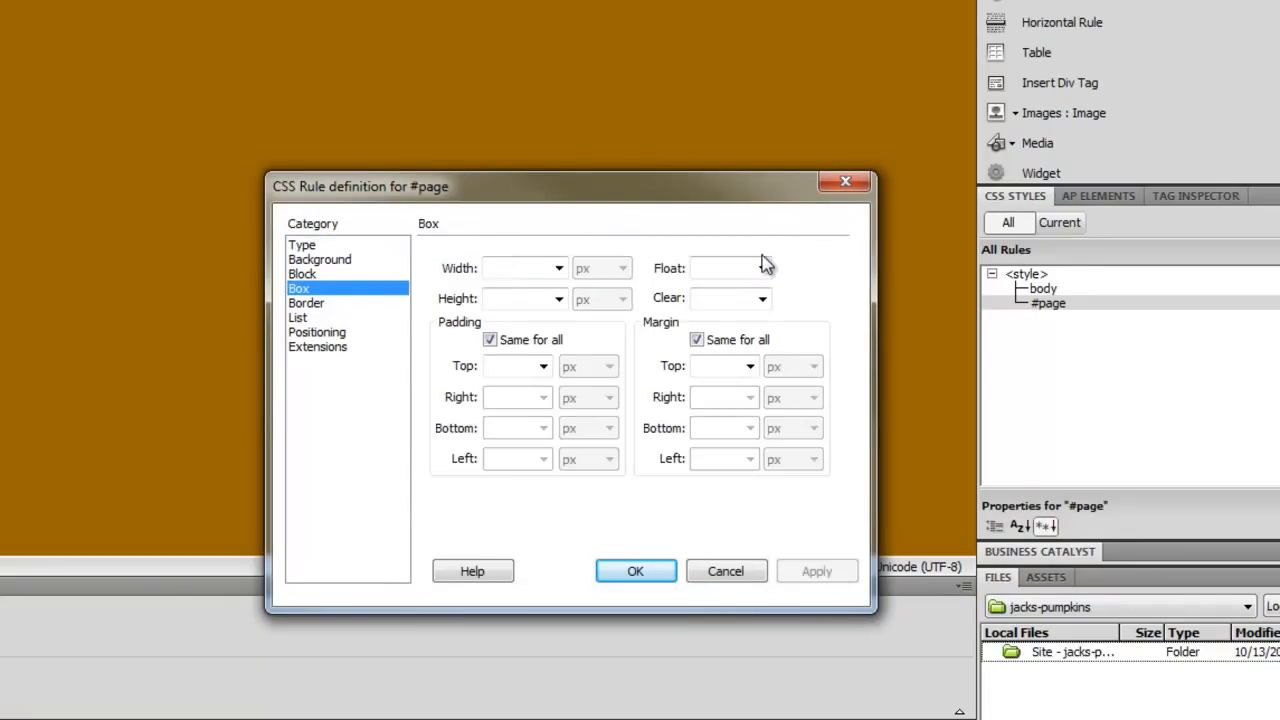
left_click(516, 268)
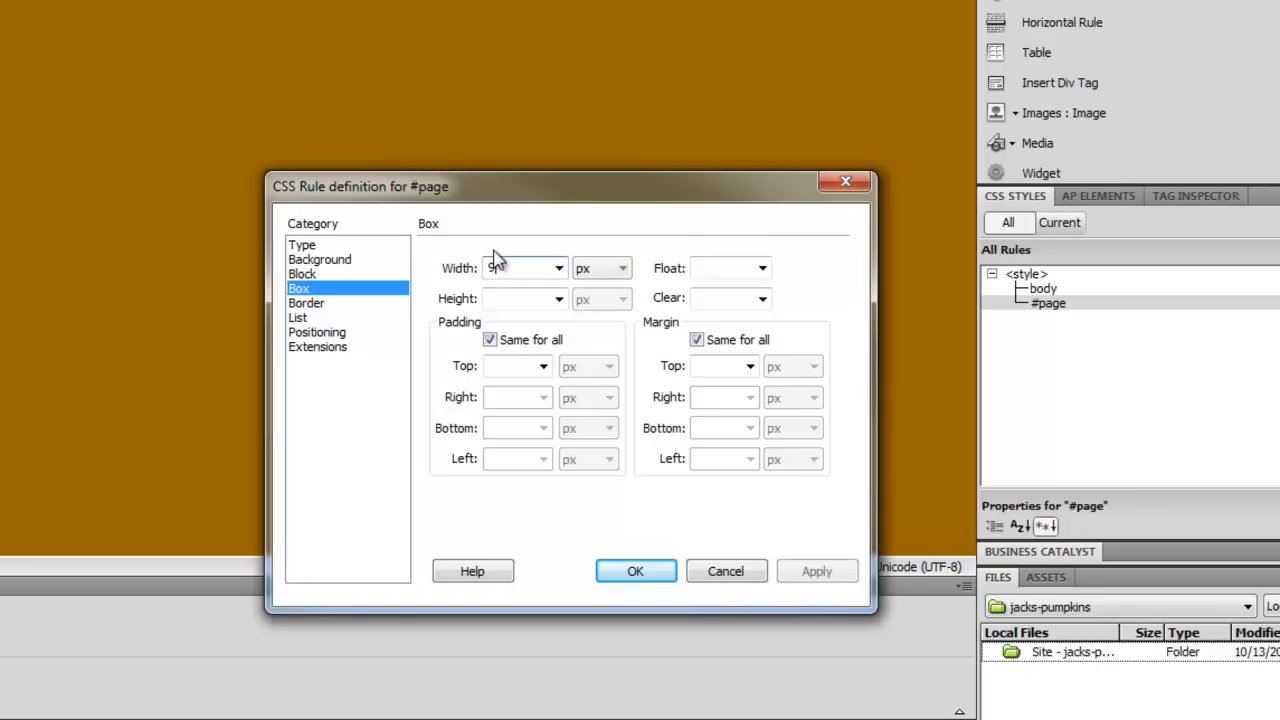
type("960")
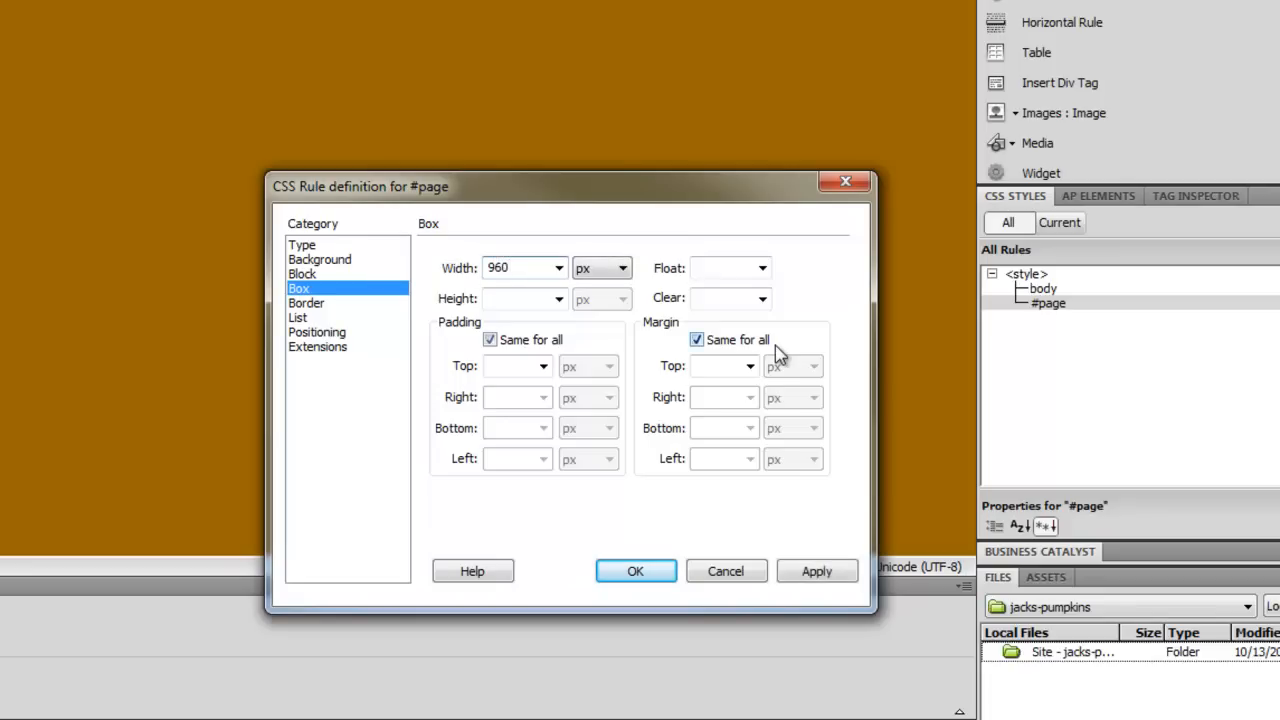
left_click(750, 366)
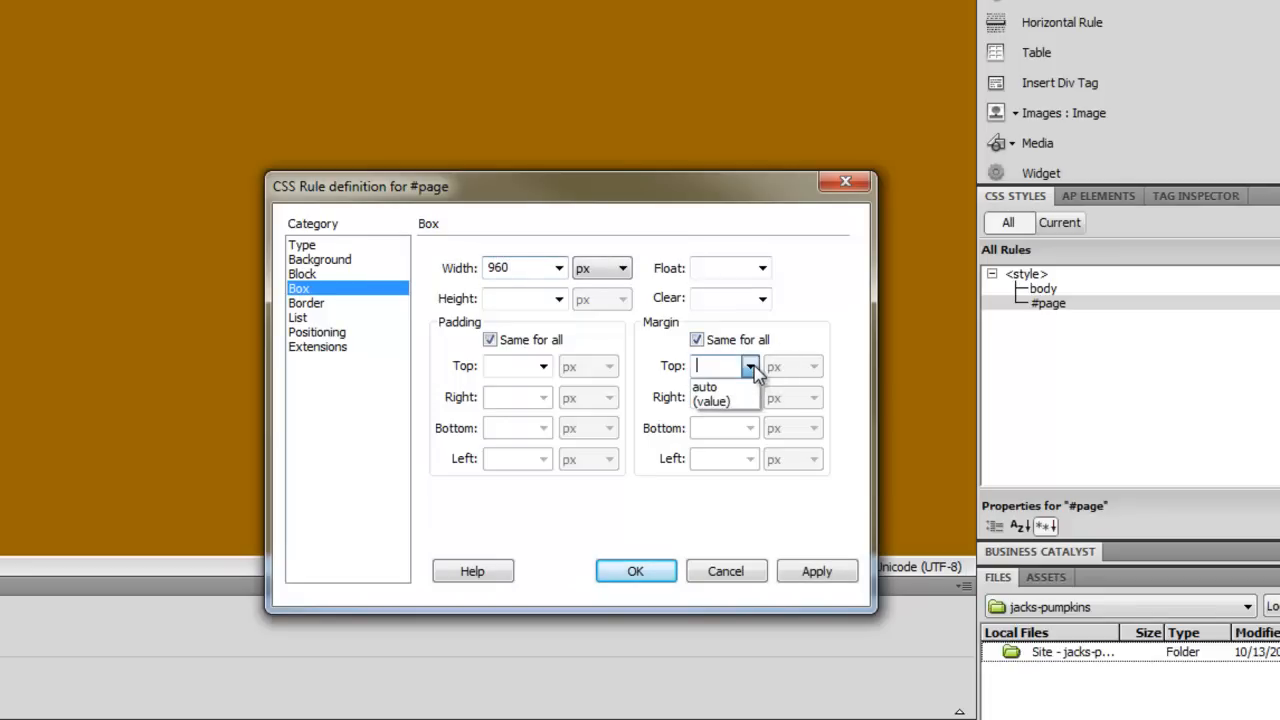
left_click(712, 392)
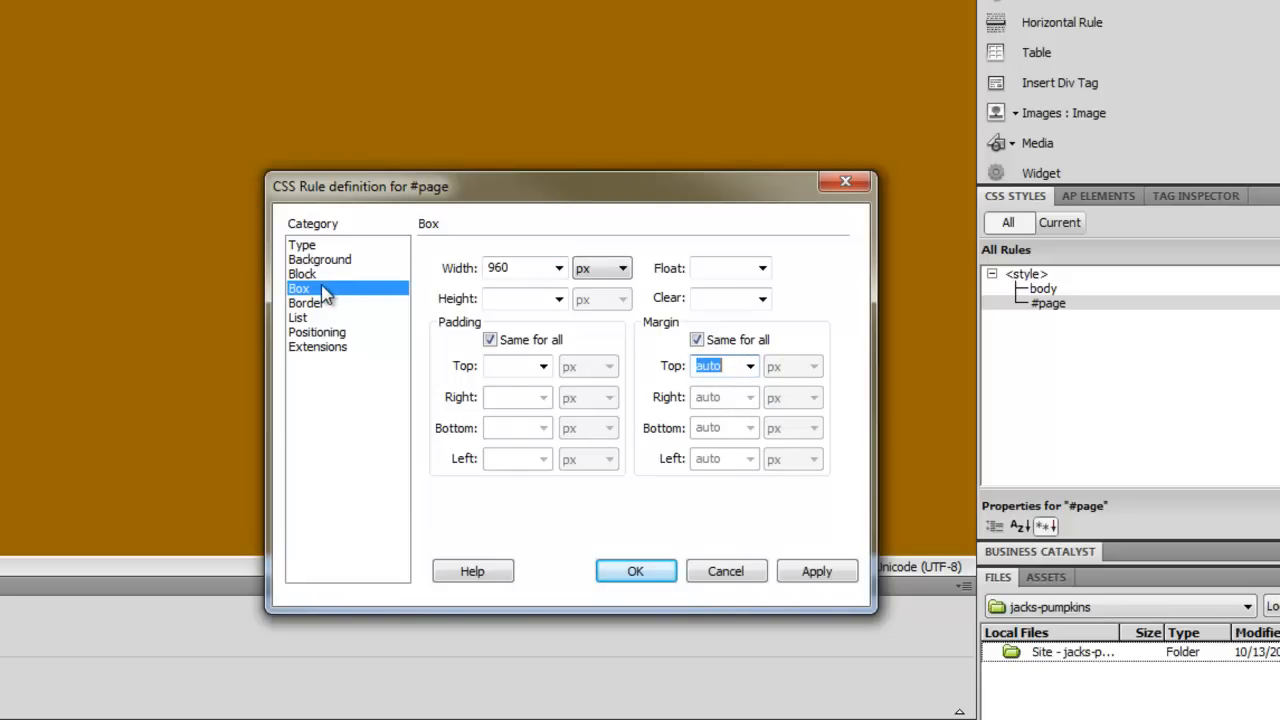
mouse_move(422, 292)
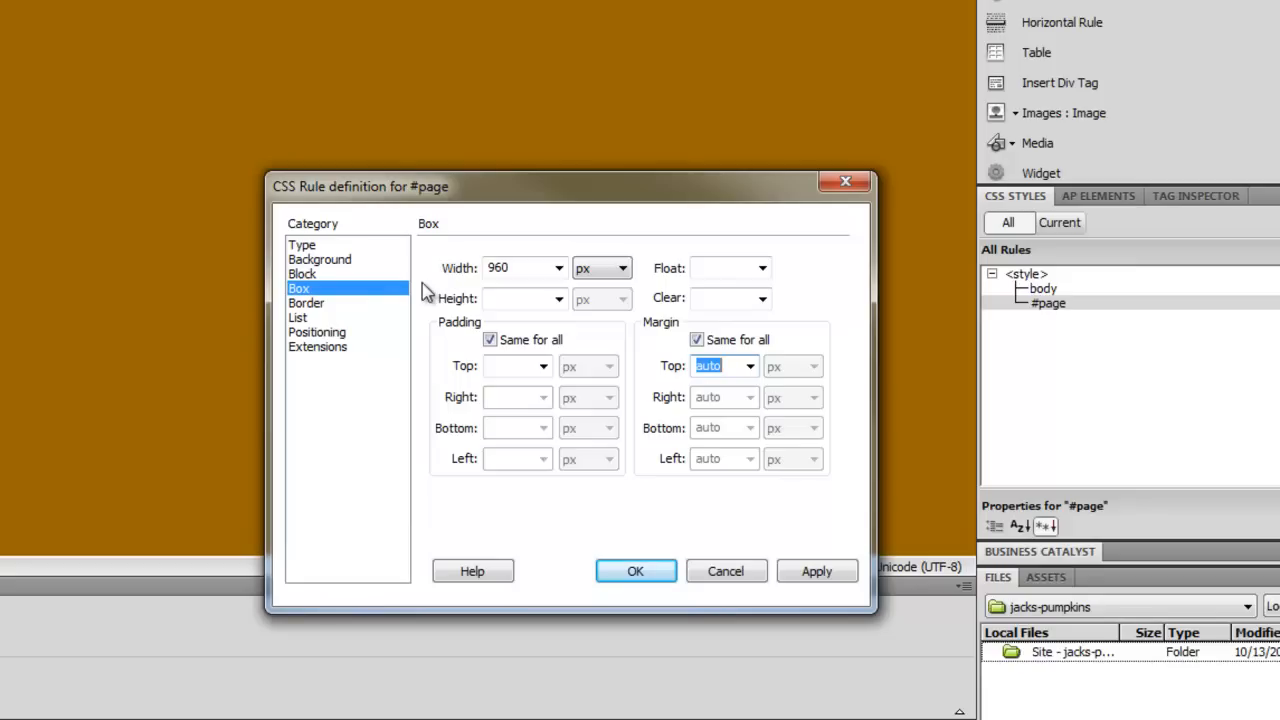
mouse_move(370, 284)
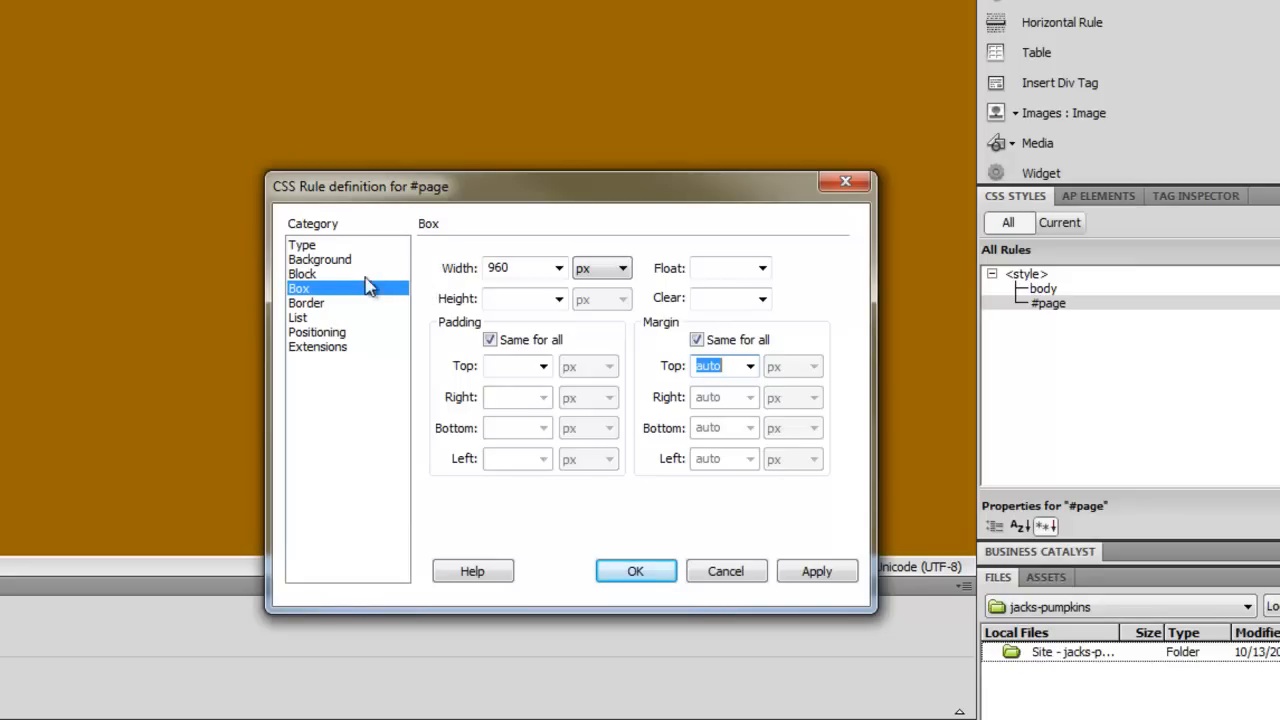
mouse_move(344, 268)
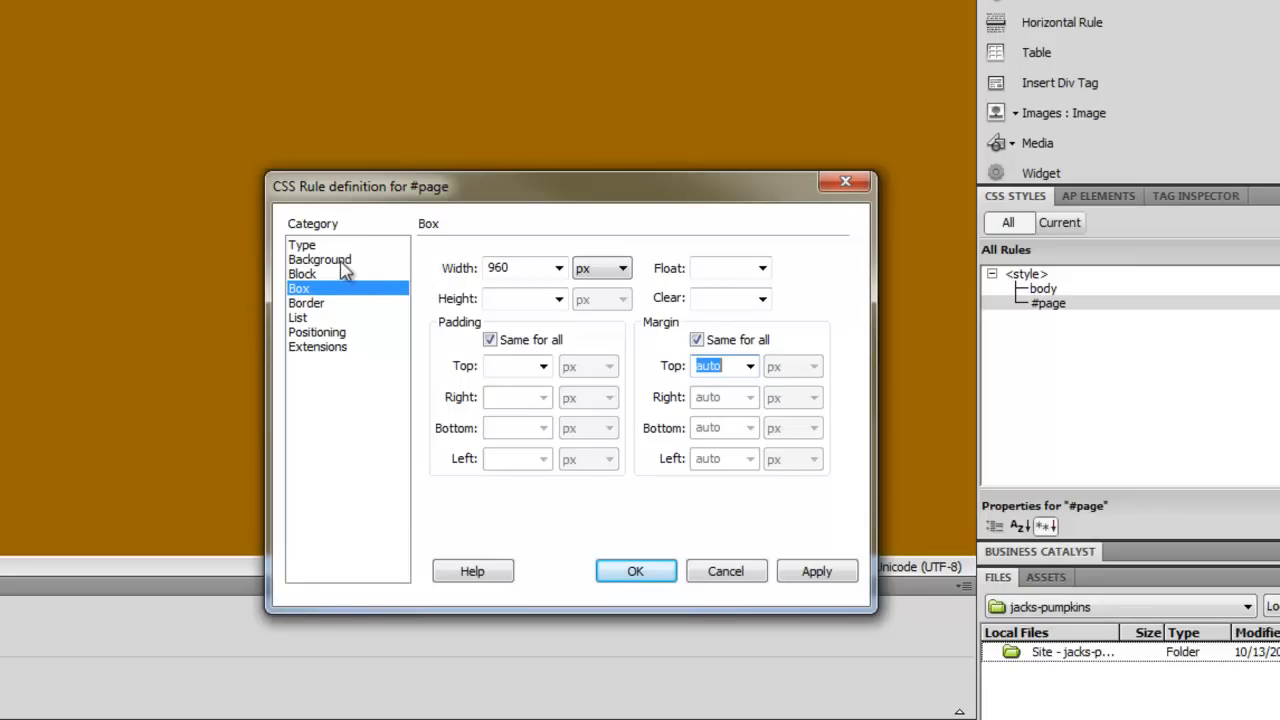
Give #page background colour #FFF so a white strip shows on the brown page.
left_click(320, 260)
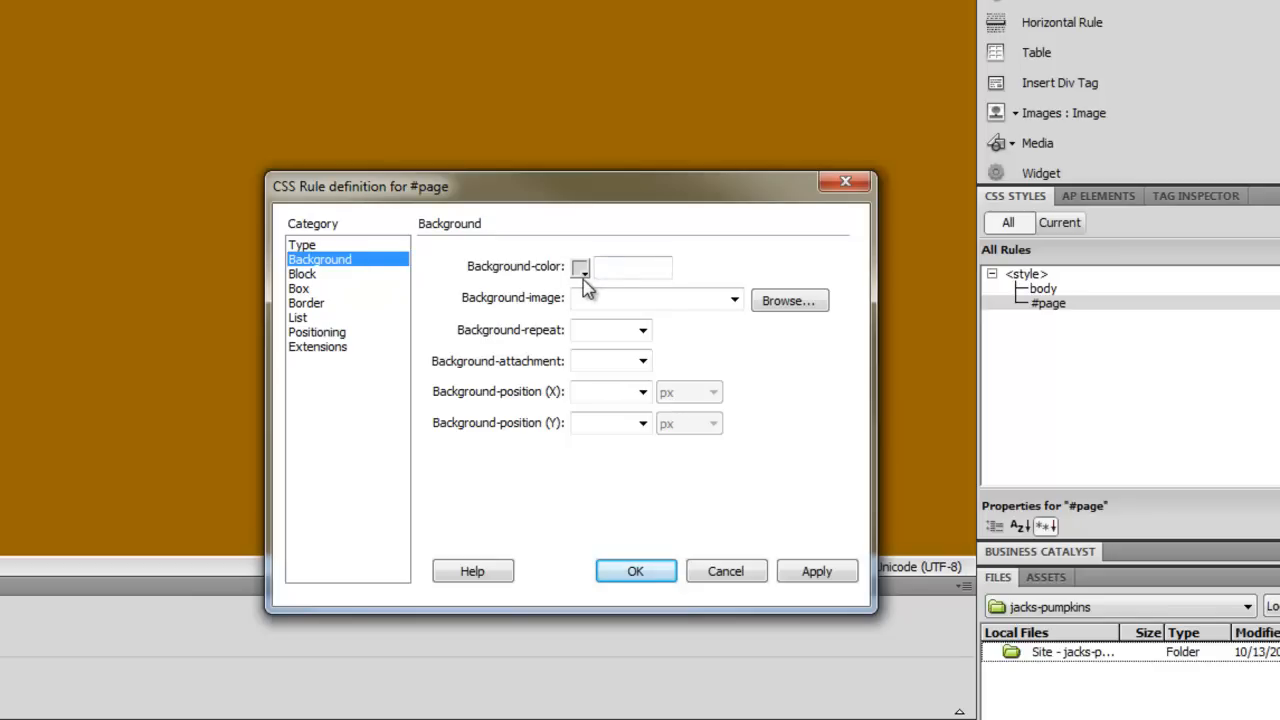
type("#FFF")
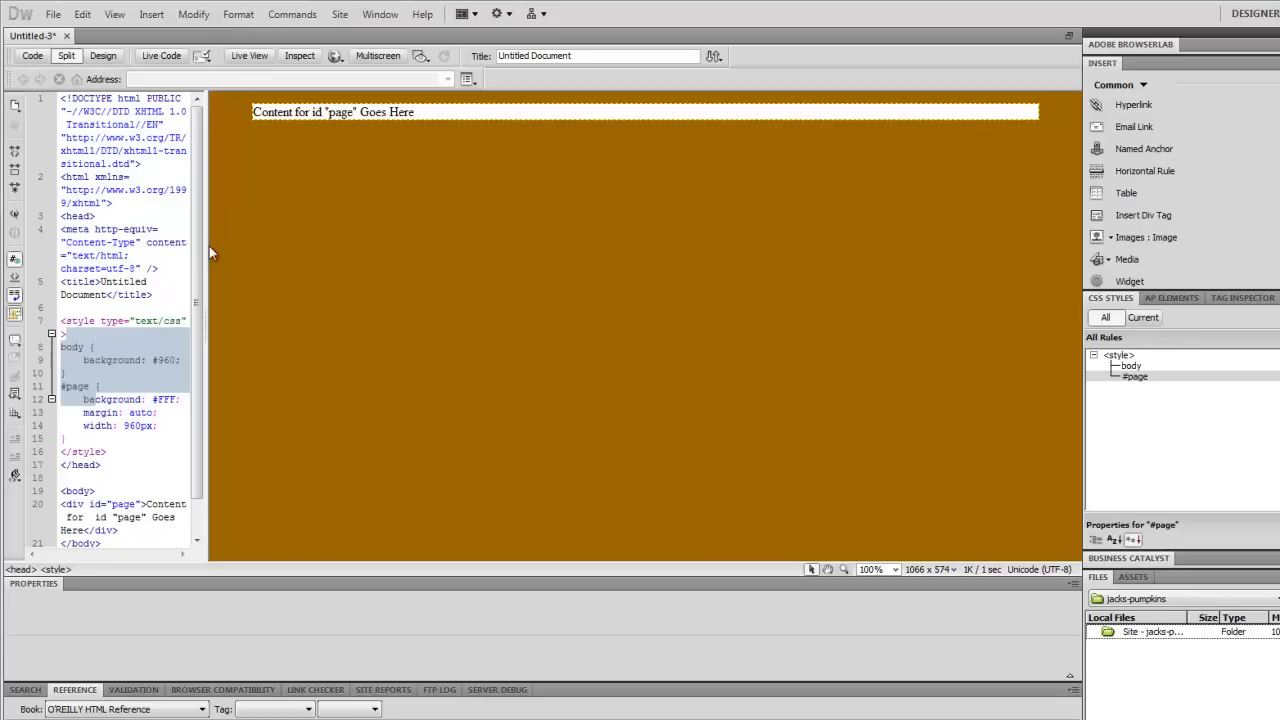
Switch to Design-only view and then Live View to render the centred white #page strip.
left_click(104, 56)
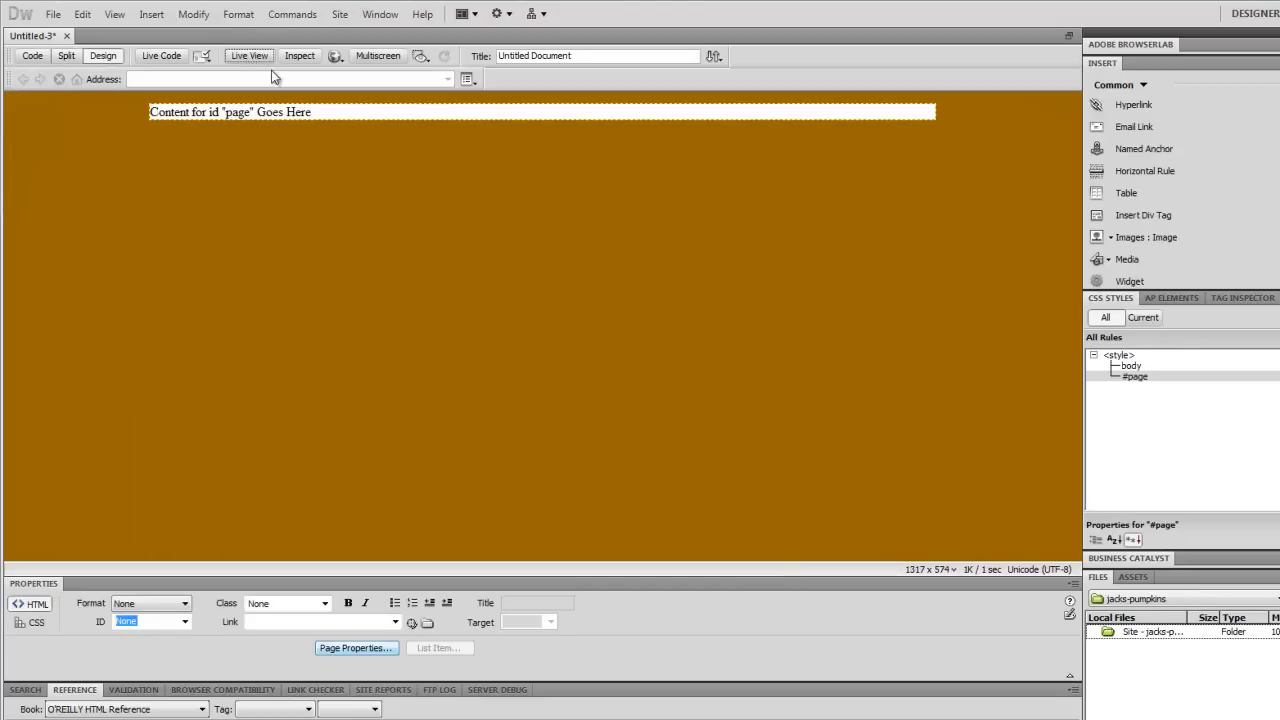
left_click(248, 56)
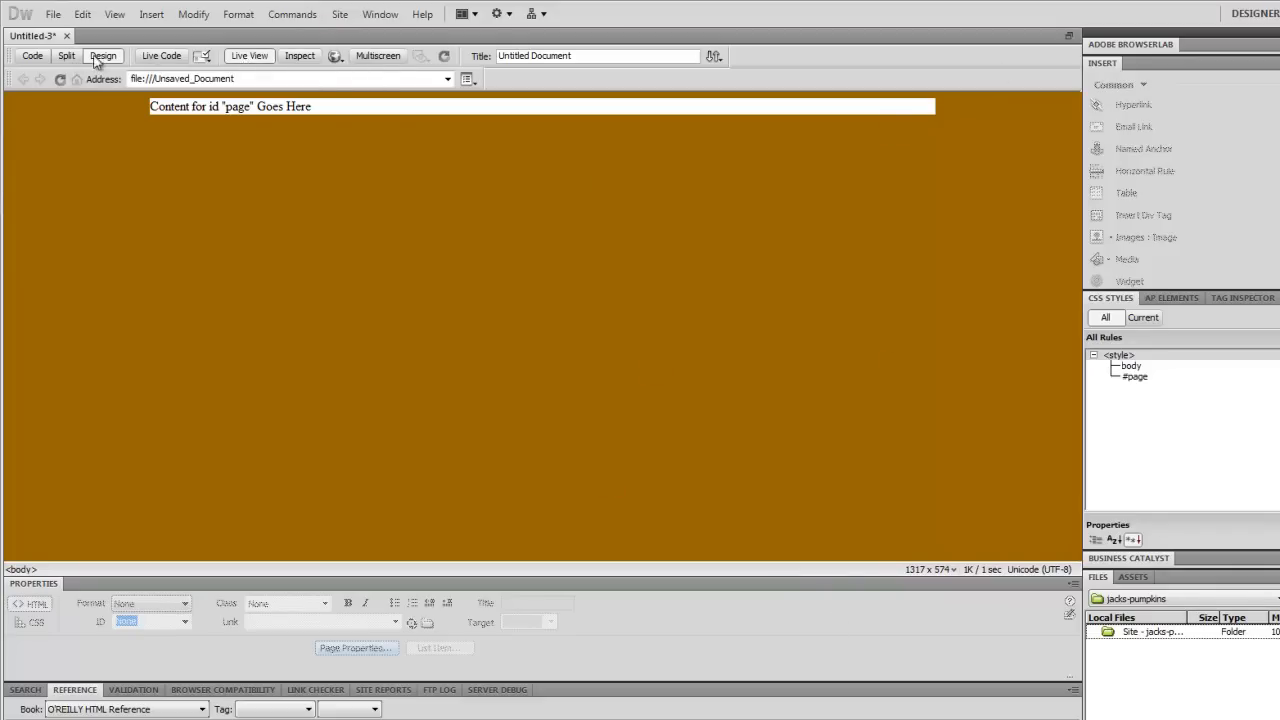
mouse_move(1088, 86)
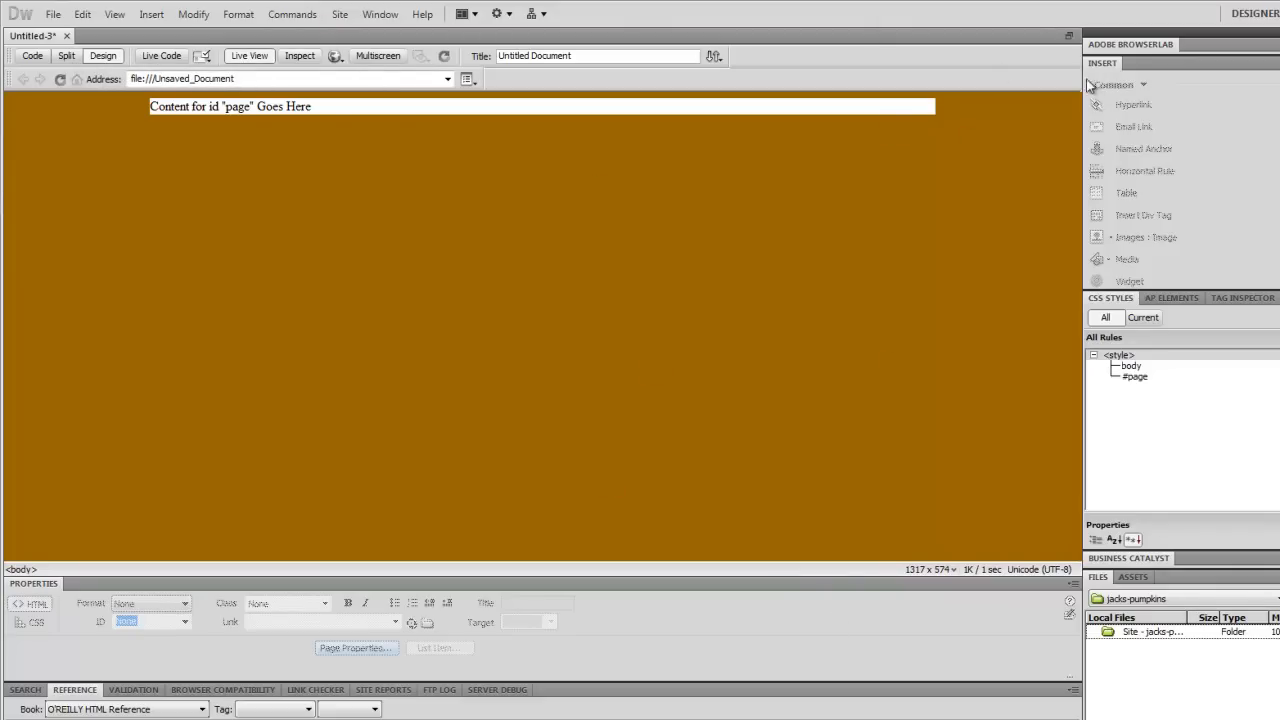